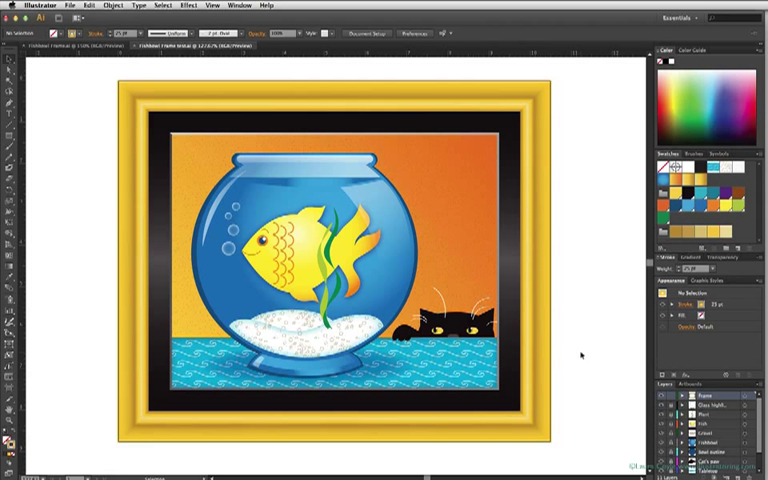
pyautogui.moveTo(533, 375)
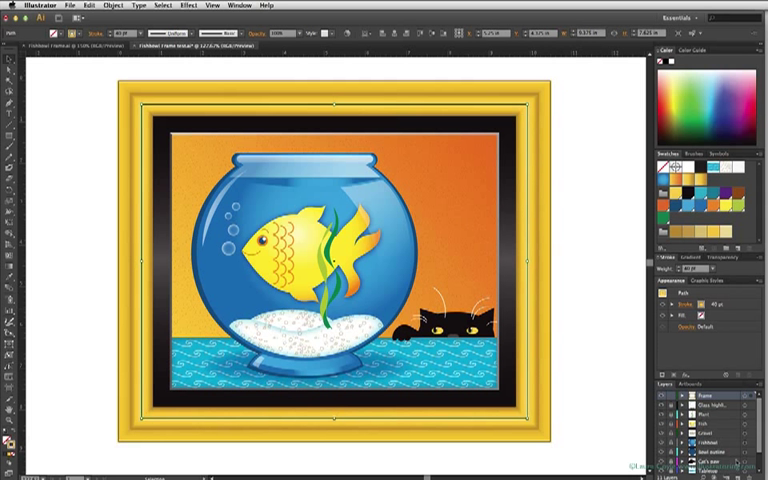
pyautogui.moveTo(596, 372)
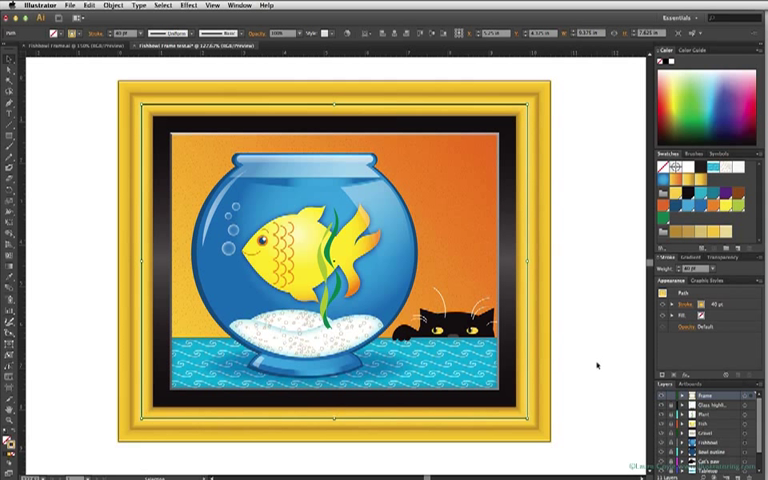
pyautogui.moveTo(597, 365)
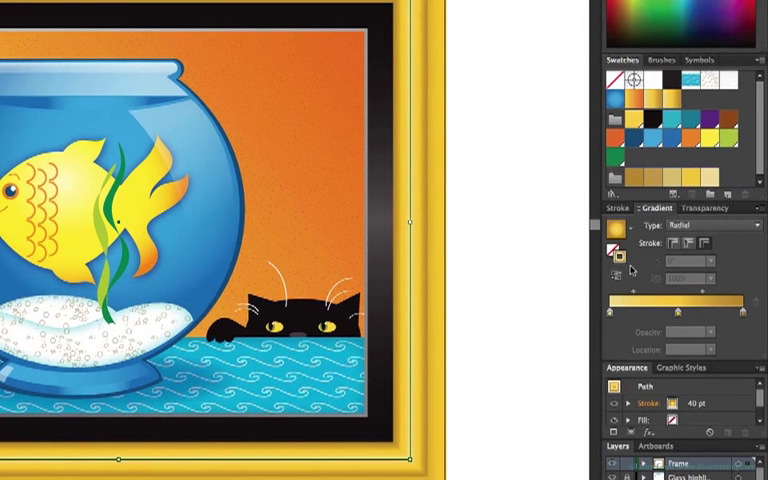
pyautogui.moveTo(632, 270)
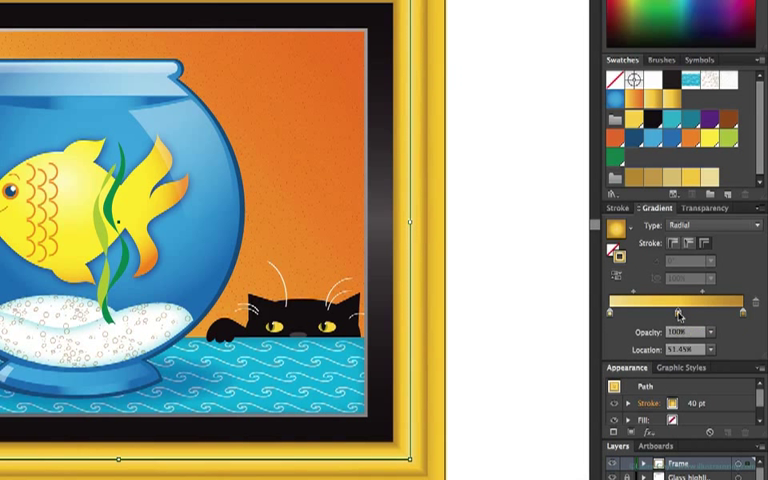
# - Inspect the middle color stop of the gold frame's radial stroke gradient
pyautogui.click(728, 332)
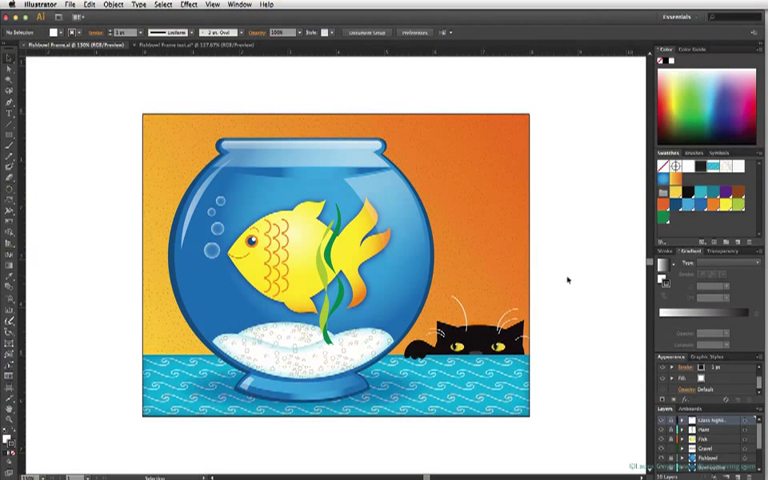
pyautogui.moveTo(90, 353)
pyautogui.write('10.5')
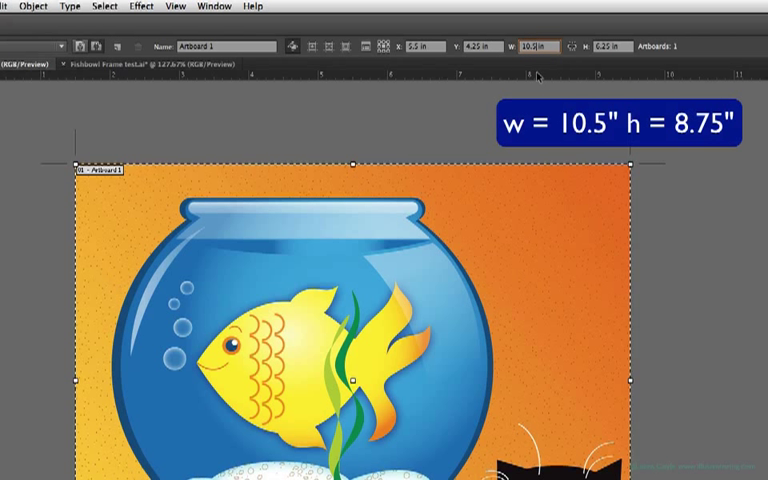
# - Set the fishbowl artboard to 10.5 in wide by 8.75 in tall
pyautogui.click(608, 46)
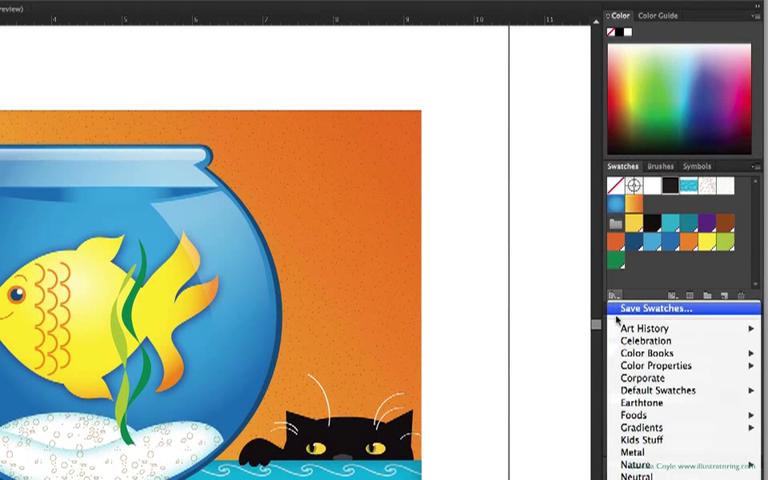
pyautogui.moveTo(643, 452)
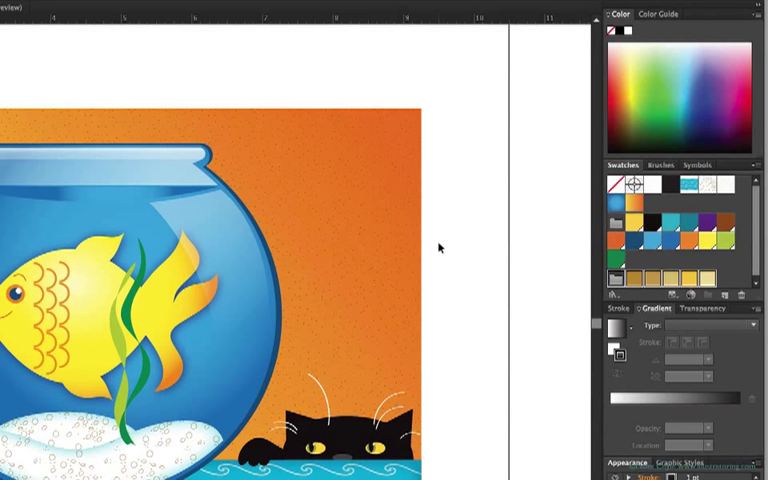
pyautogui.moveTo(560, 322)
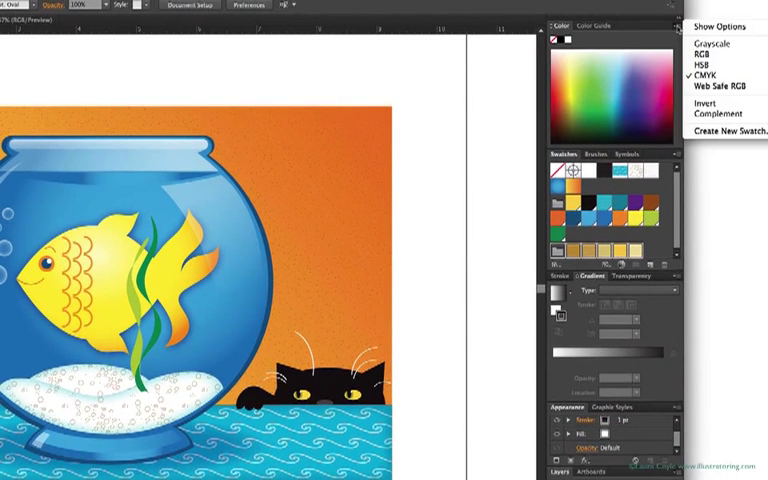
# - Choose Show Options in the Color panel to reveal the CMYK sliders
pyautogui.click(718, 80)
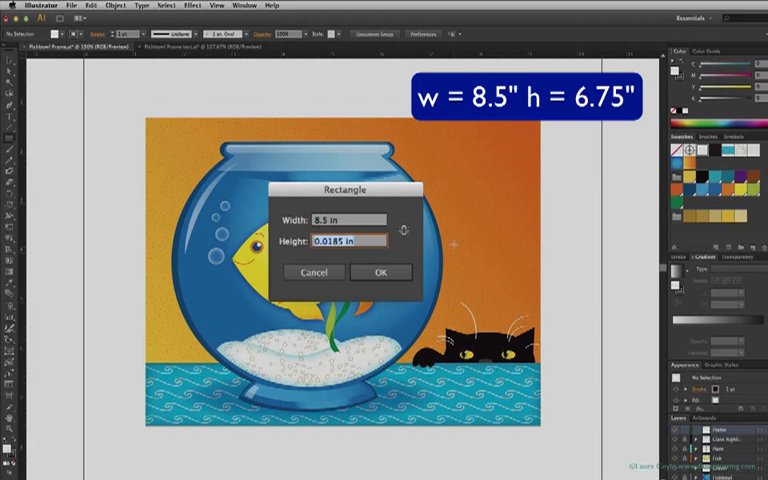
# - Draw an 8.5 by 6.75 inch rectangle and center it on the artboard
pyautogui.write('6')
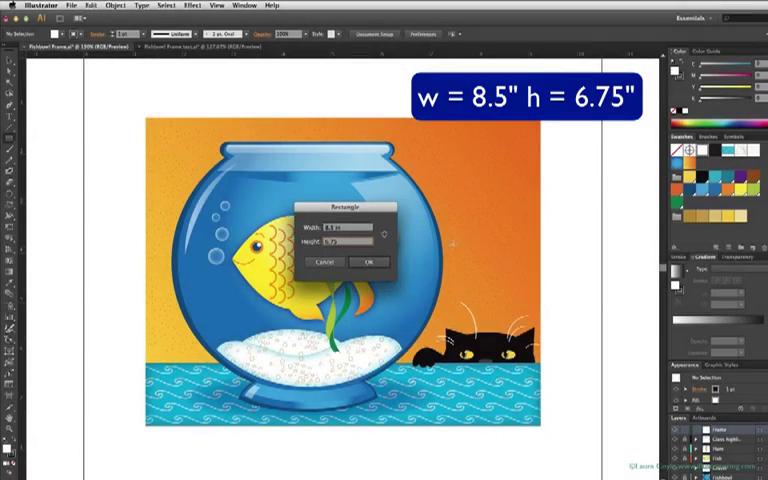
pyautogui.click(367, 262)
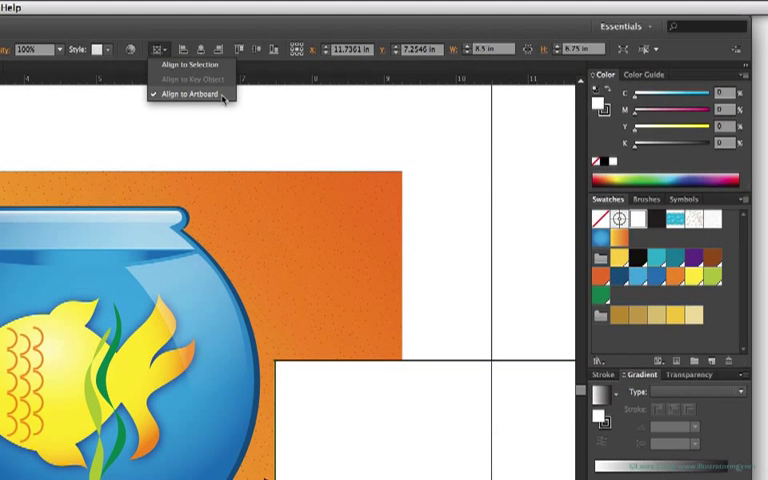
pyautogui.click(189, 94)
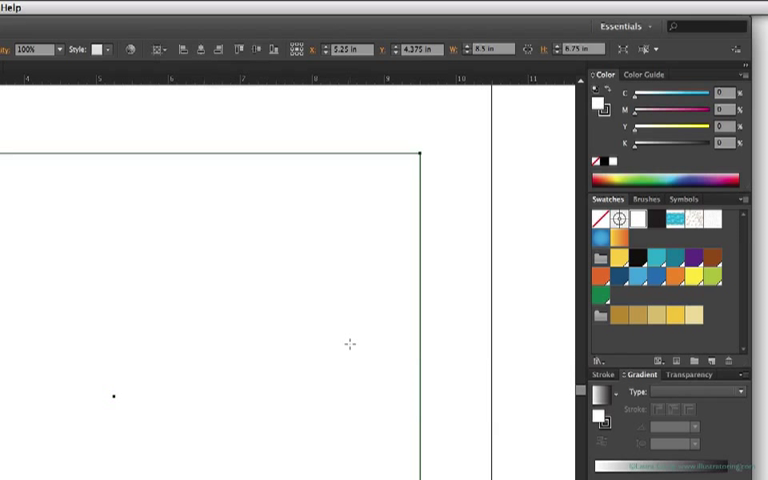
pyautogui.moveTo(382, 312)
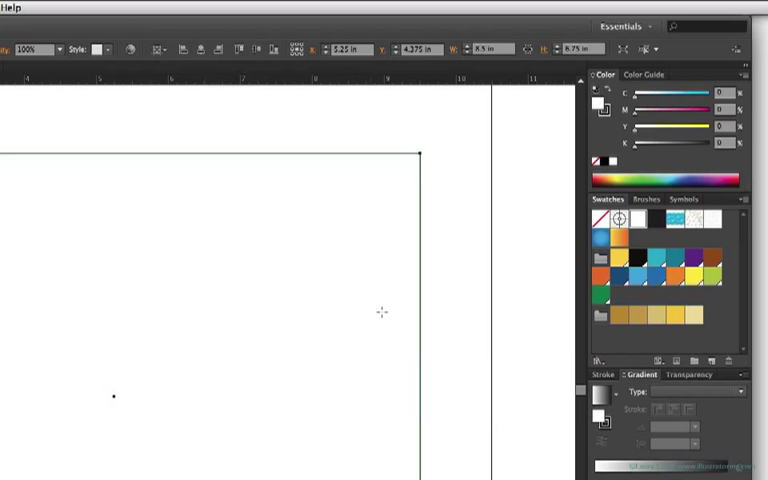
pyautogui.moveTo(604, 129)
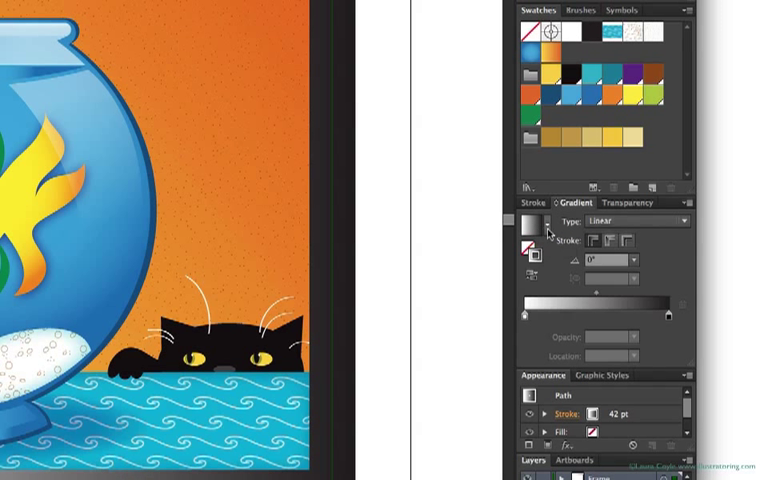
pyautogui.moveTo(555, 270)
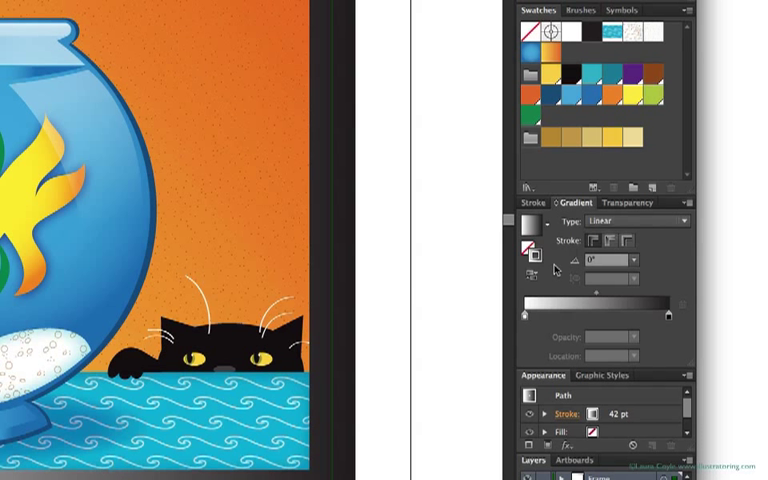
# - Apply a linear white-to-black gradient within the 42 pt stroke
pyautogui.click(686, 221)
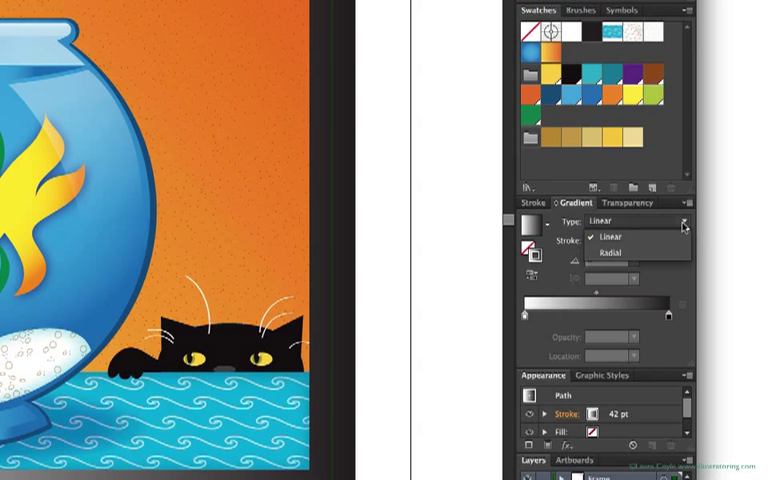
pyautogui.click(610, 236)
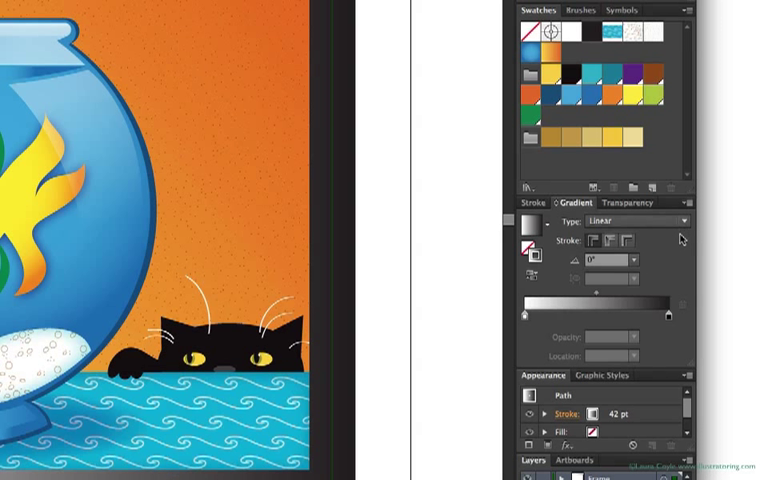
pyautogui.moveTo(618, 255)
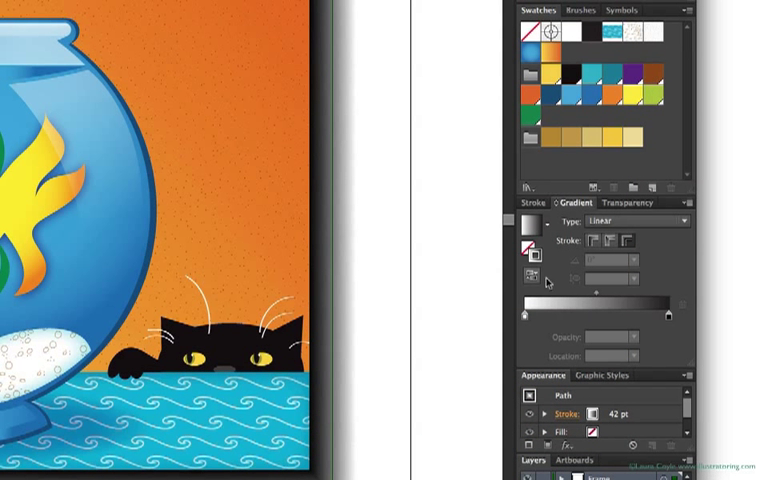
pyautogui.moveTo(592, 243)
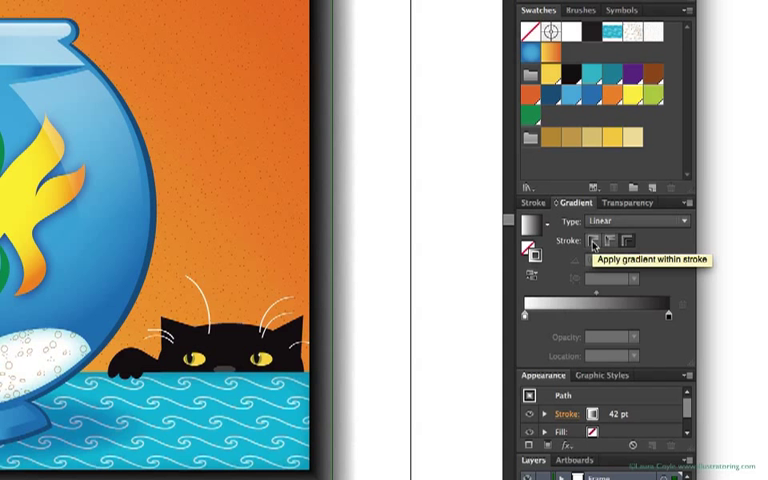
pyautogui.click(591, 240)
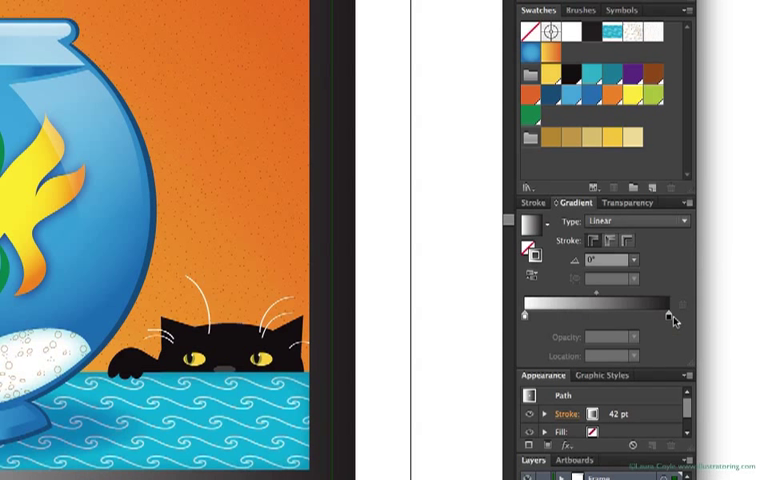
pyautogui.moveTo(665, 348)
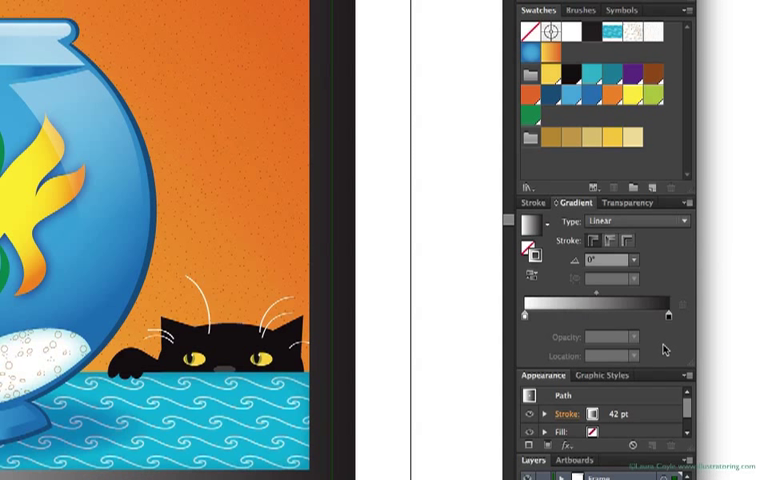
pyautogui.moveTo(608, 166)
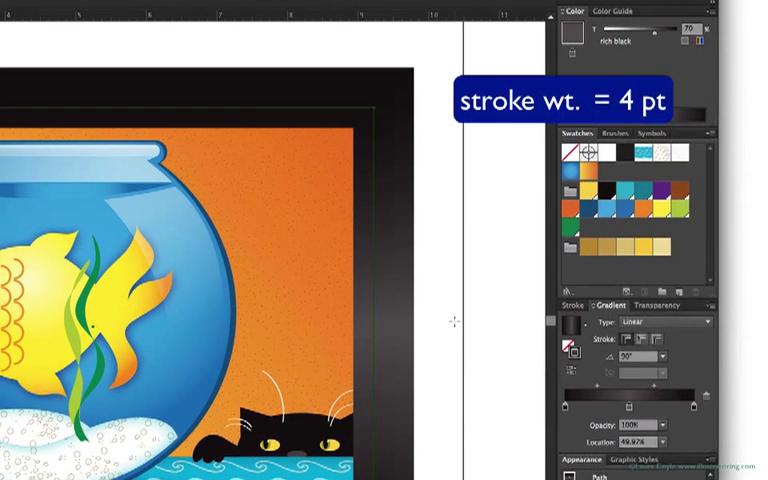
# - Select the matte's stroke weight value in the Stroke panel to replace it
pyautogui.click(573, 305)
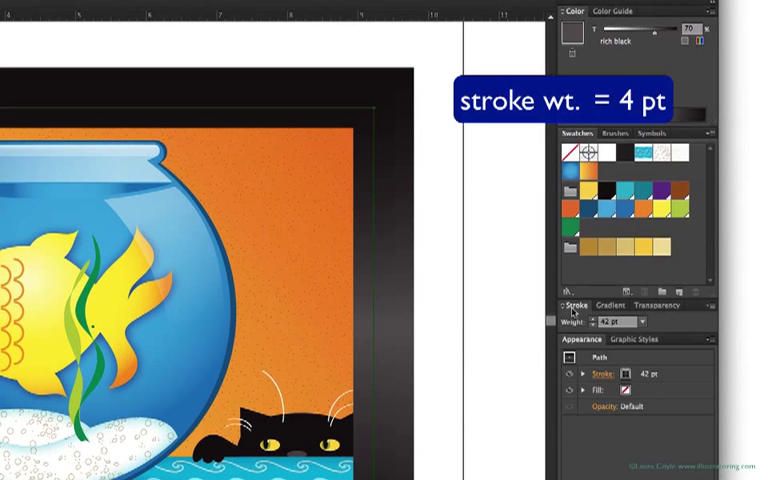
pyautogui.tripleClick(611, 321)
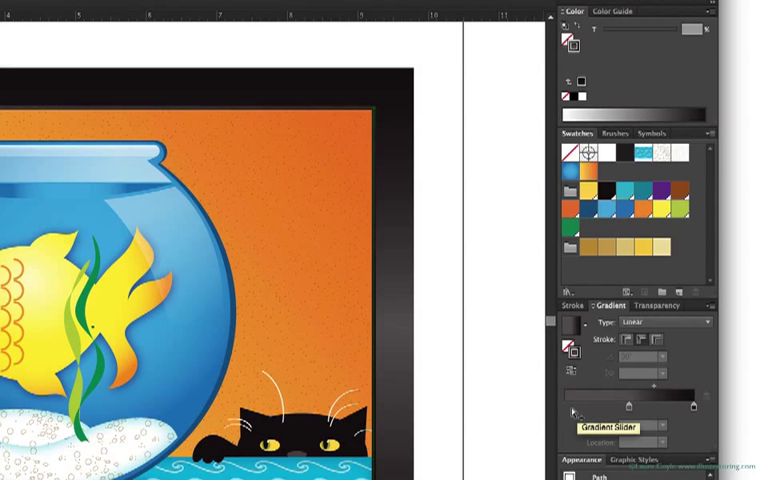
pyautogui.moveTo(595, 409)
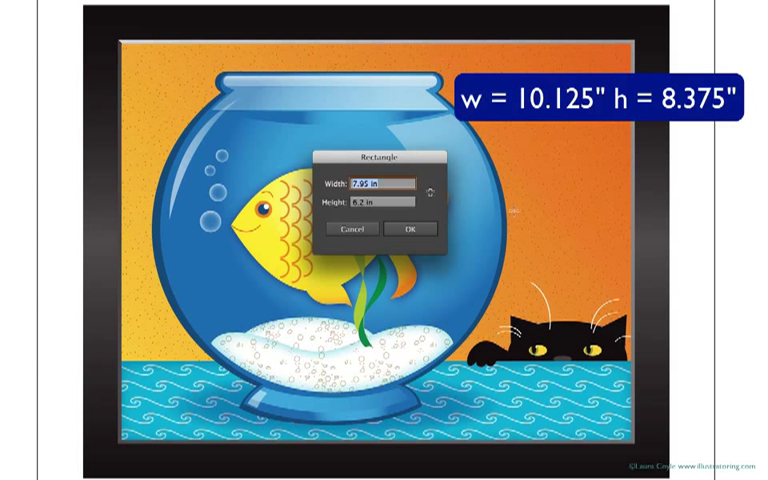
# - Create a 10.125 by 8.375 inch rectangle with a 30 pt stroke
pyautogui.write('10')
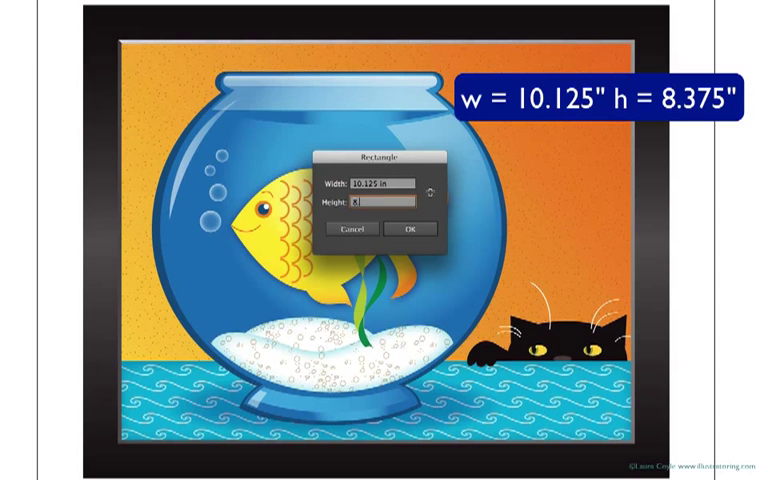
pyautogui.write('8.375')
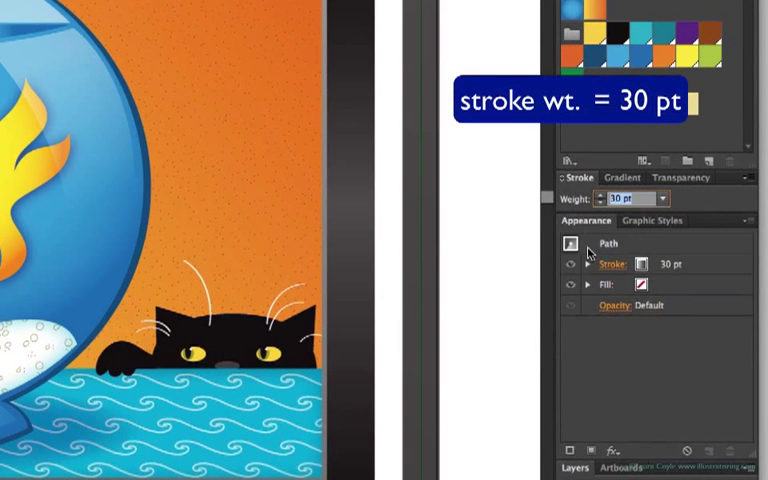
pyautogui.click(622, 177)
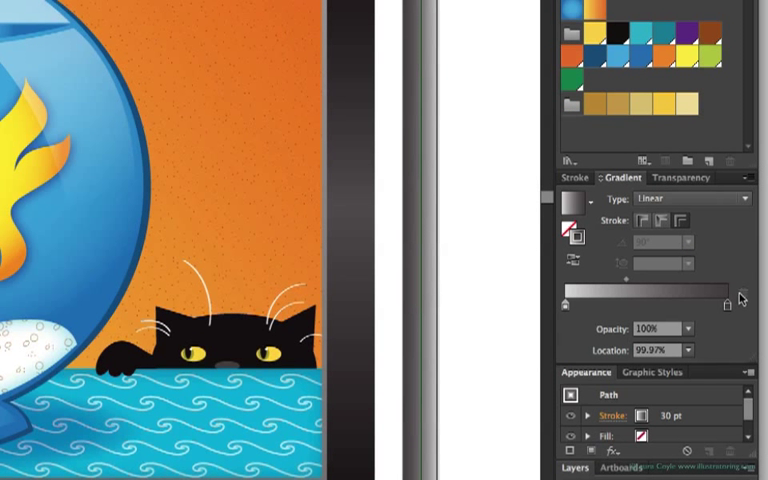
pyautogui.moveTo(727, 138)
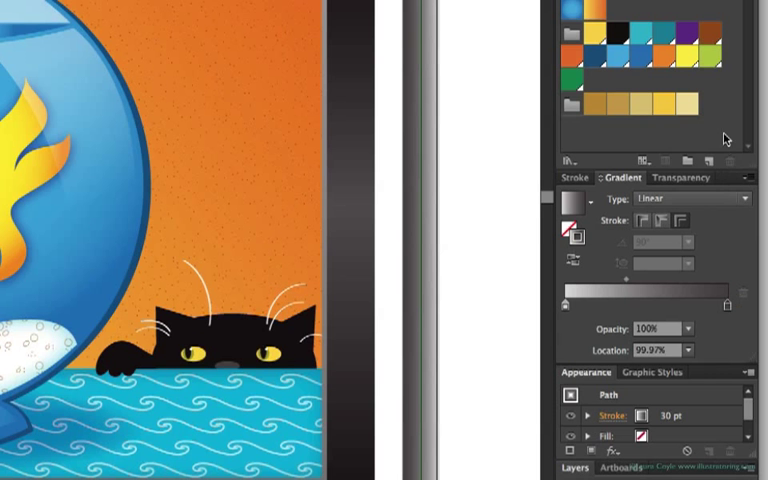
pyautogui.moveTo(663, 104)
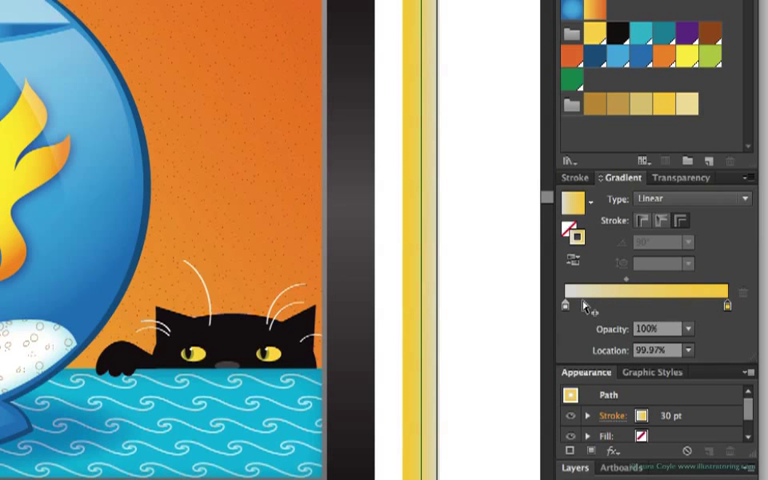
# - Reverse the gold linear gradient on the frame's 30 pt stroke
pyautogui.click(593, 104)
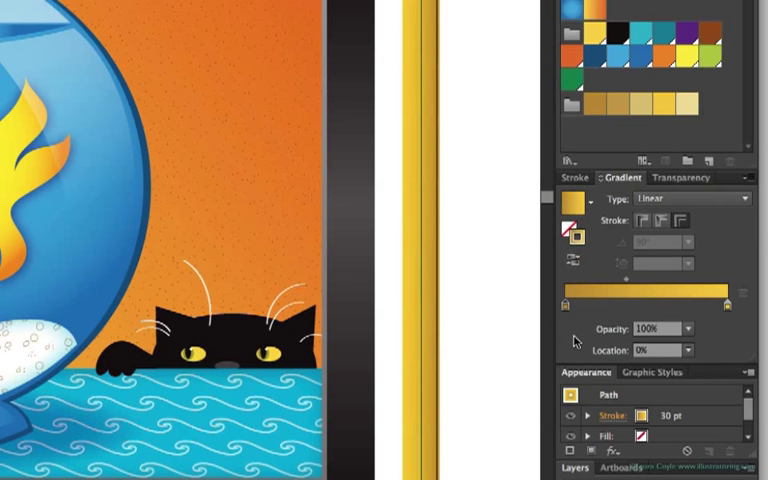
pyautogui.moveTo(573, 340)
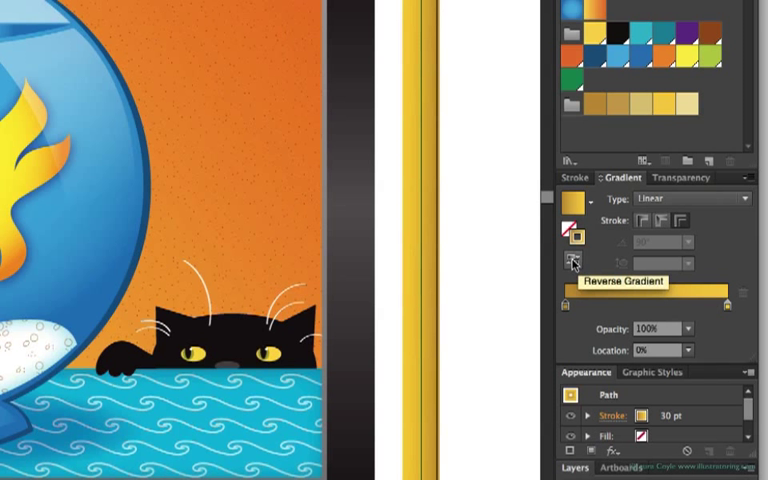
pyautogui.click(572, 262)
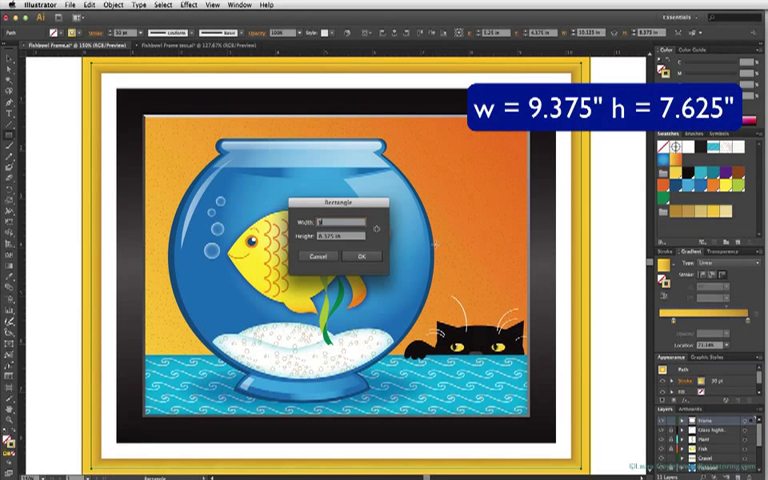
# - Draw a 9.375 by 7.625 inch inner frame rectangle
pyautogui.write('9.375 in')
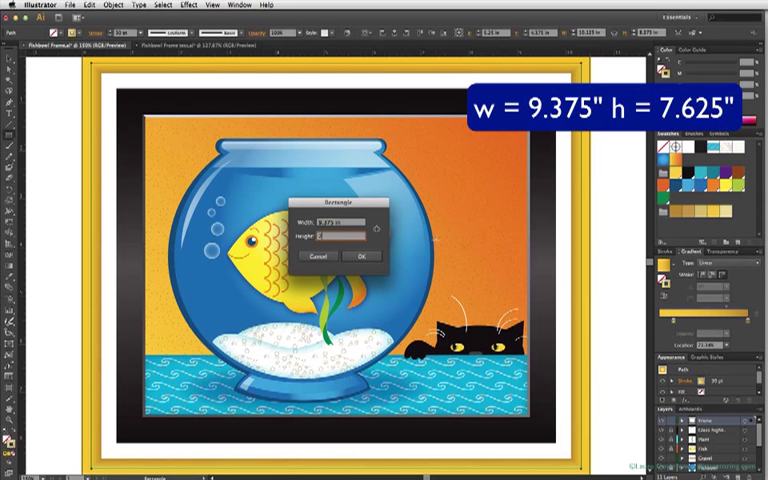
pyautogui.write('7.625')
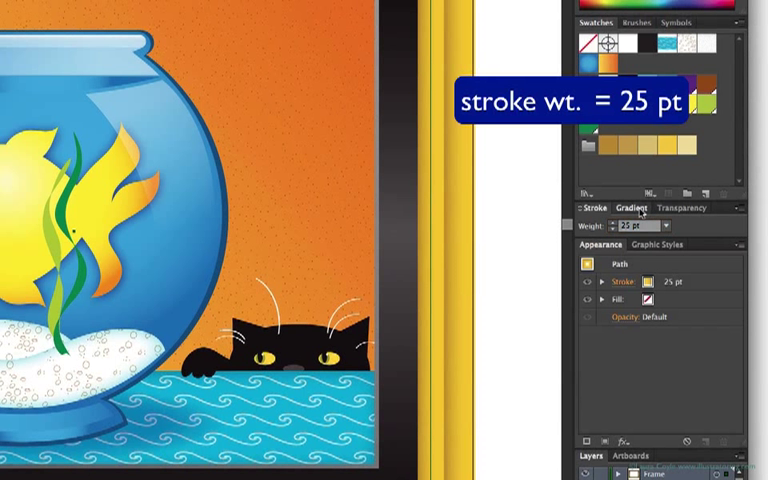
# - Give the 25 pt stroke a three-stop radial gold gradient with shifted midpoints
pyautogui.click(616, 207)
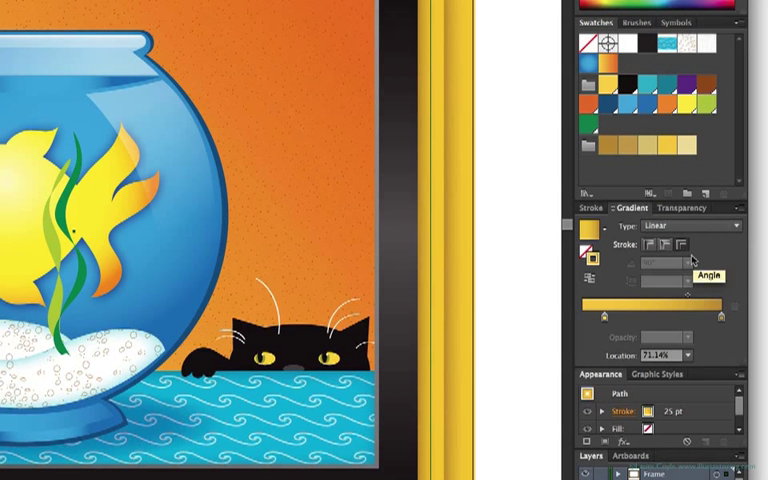
pyautogui.moveTo(681, 246)
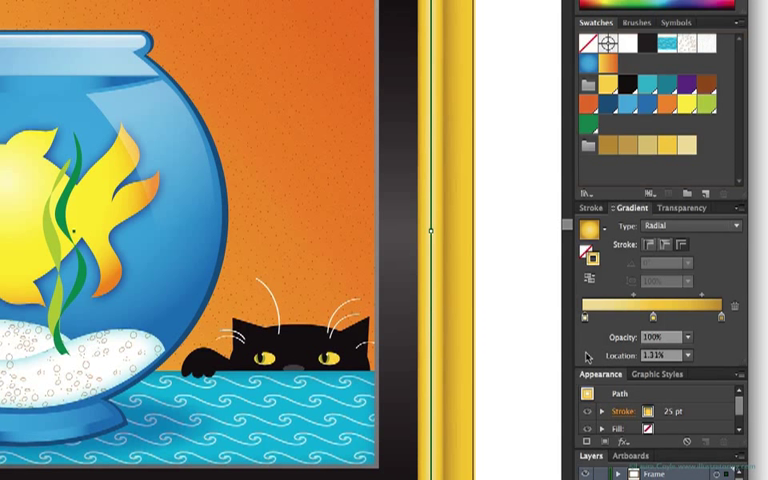
pyautogui.moveTo(586, 358)
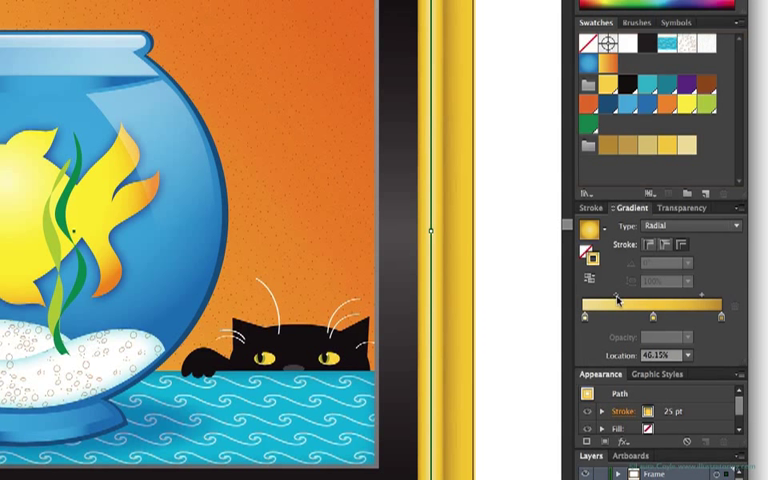
pyautogui.moveTo(617, 297); pyautogui.dragTo(703, 297)
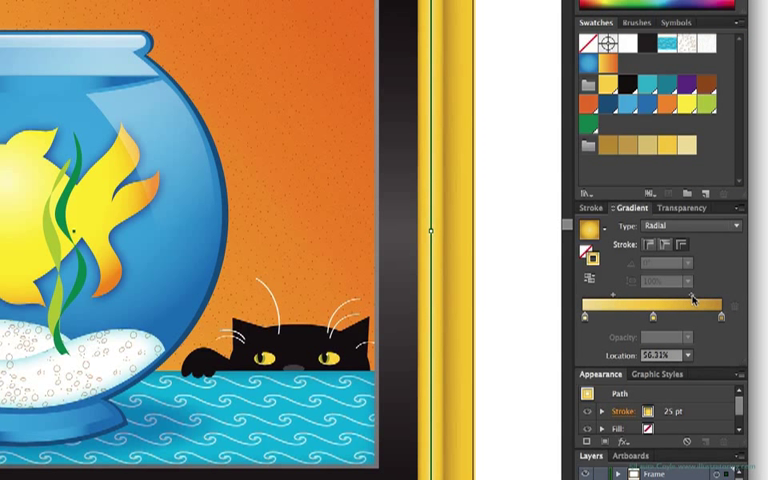
pyautogui.moveTo(692, 297); pyautogui.dragTo(683, 300)
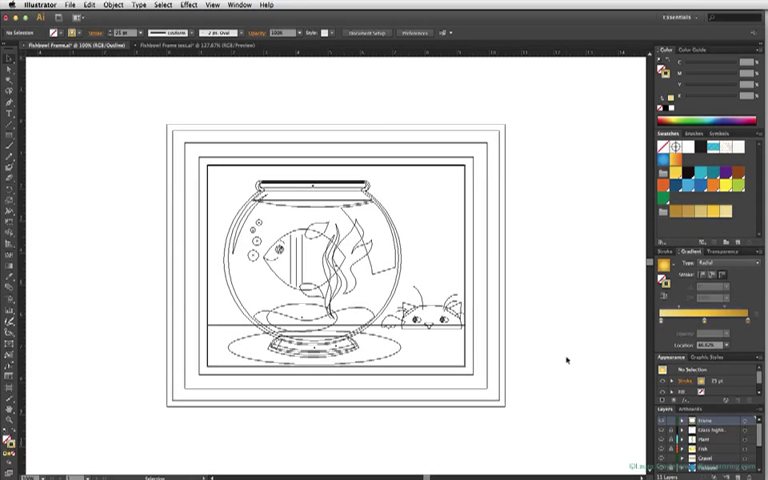
pyautogui.moveTo(566, 360)
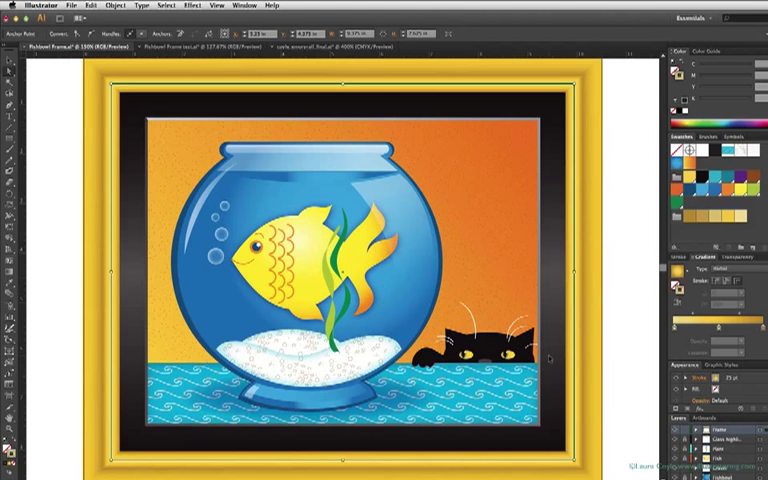
# - Apply Object > Expand Appearance to the gold radial-gradient frame
pyautogui.click(117, 5)
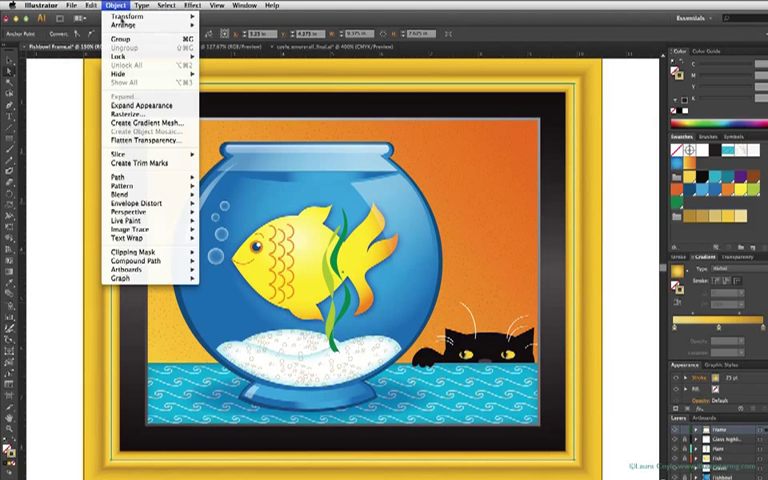
pyautogui.click(117, 176)
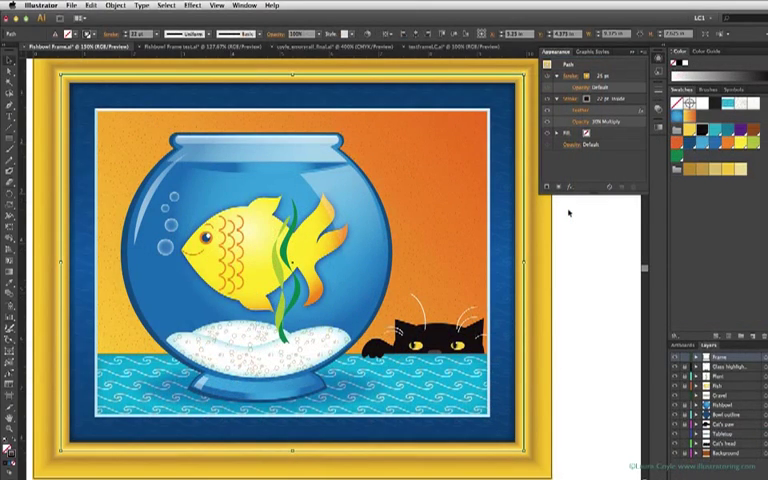
pyautogui.moveTo(567, 213)
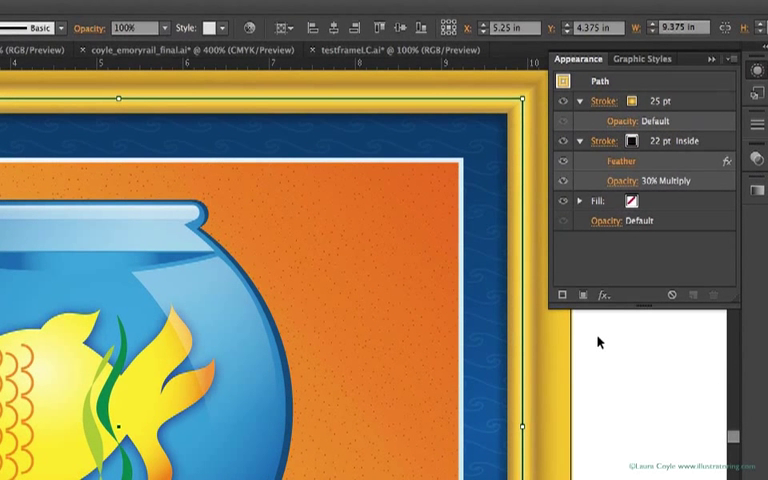
pyautogui.moveTo(510, 224)
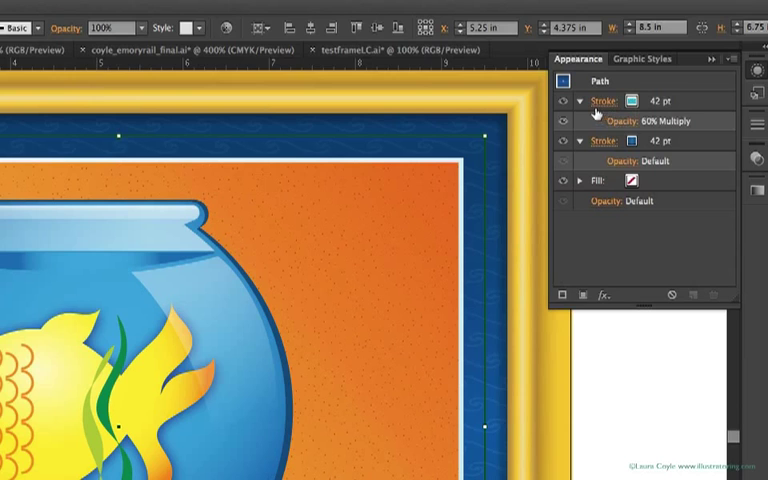
pyautogui.moveTo(710, 133)
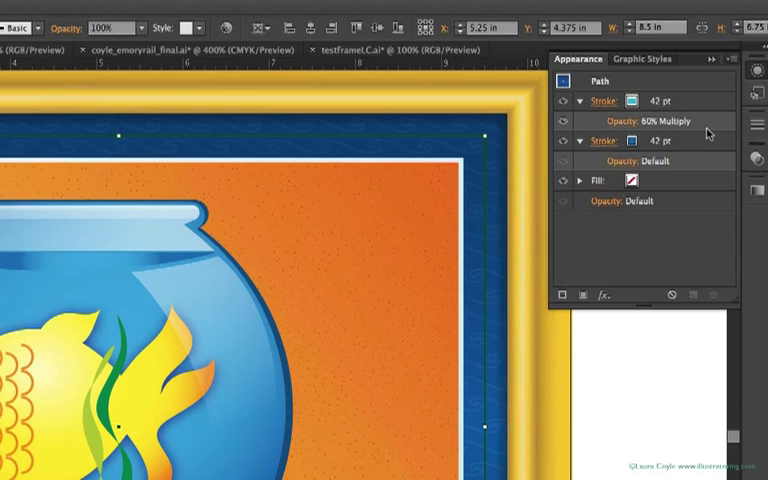